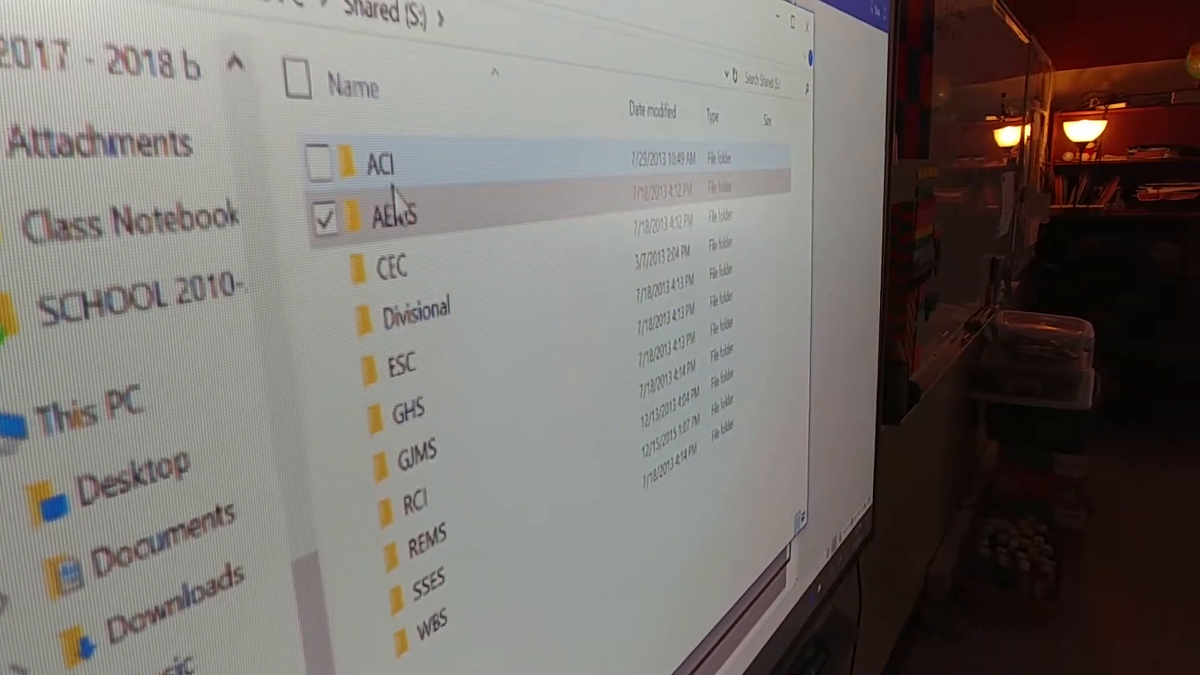
- Open AEMS, Teachers-Students, Ewert, then the visual art folder on the shared drive
{"action": "double_click", "coordinate": [390, 218]}
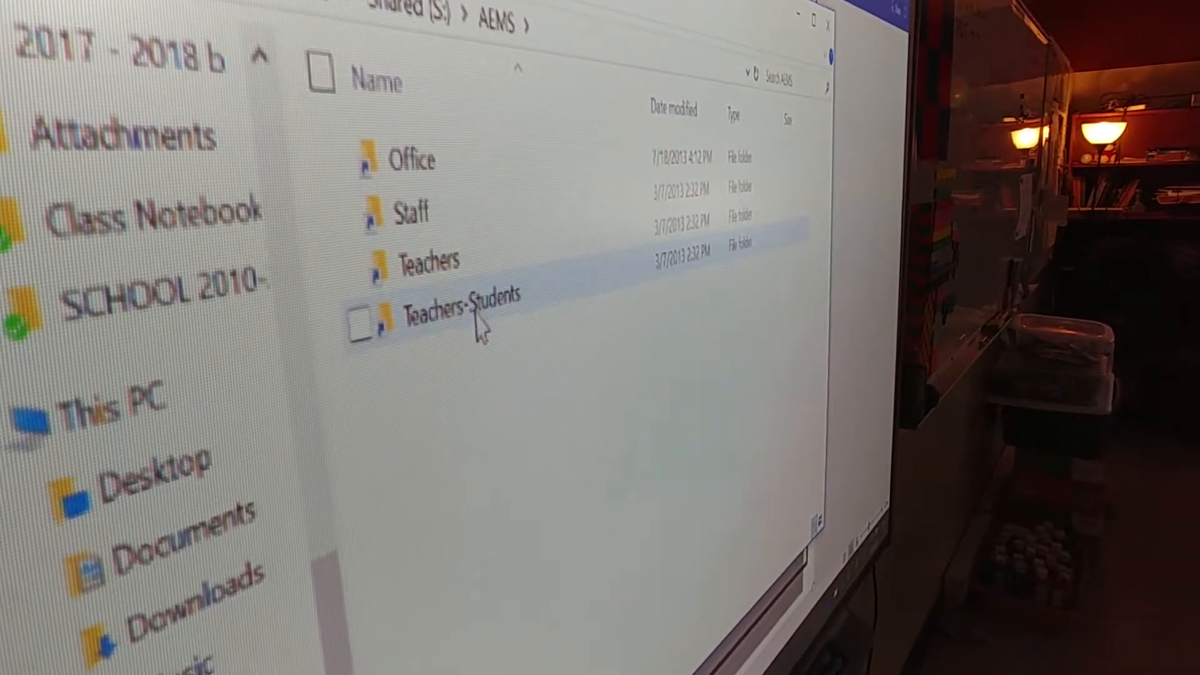
{"action": "double_click", "coordinate": [449, 314]}
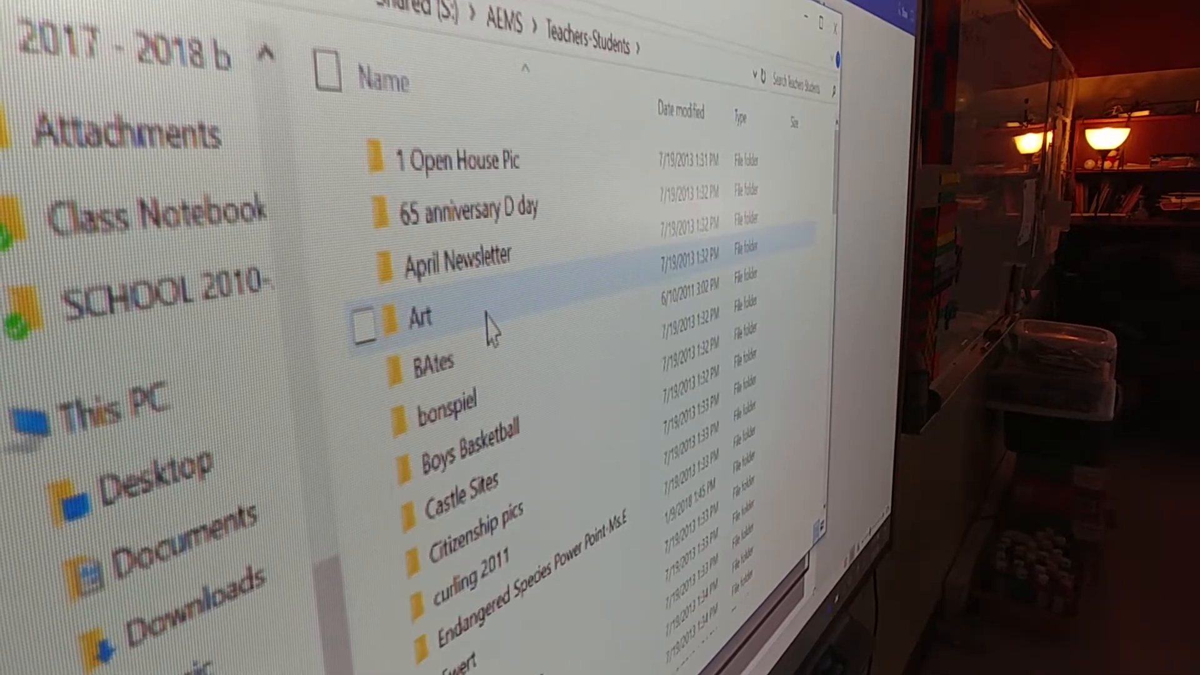
{"action": "scroll", "scroll_direction": "down", "scroll_amount": 3}
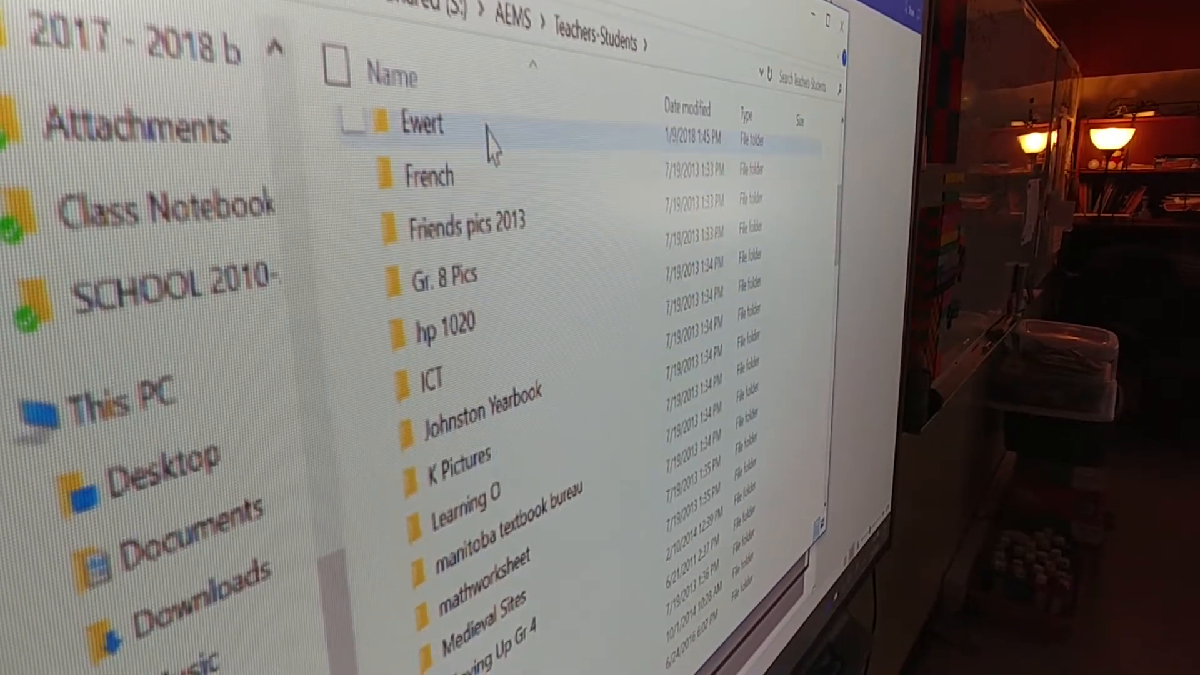
{"action": "double_click", "coordinate": [419, 124]}
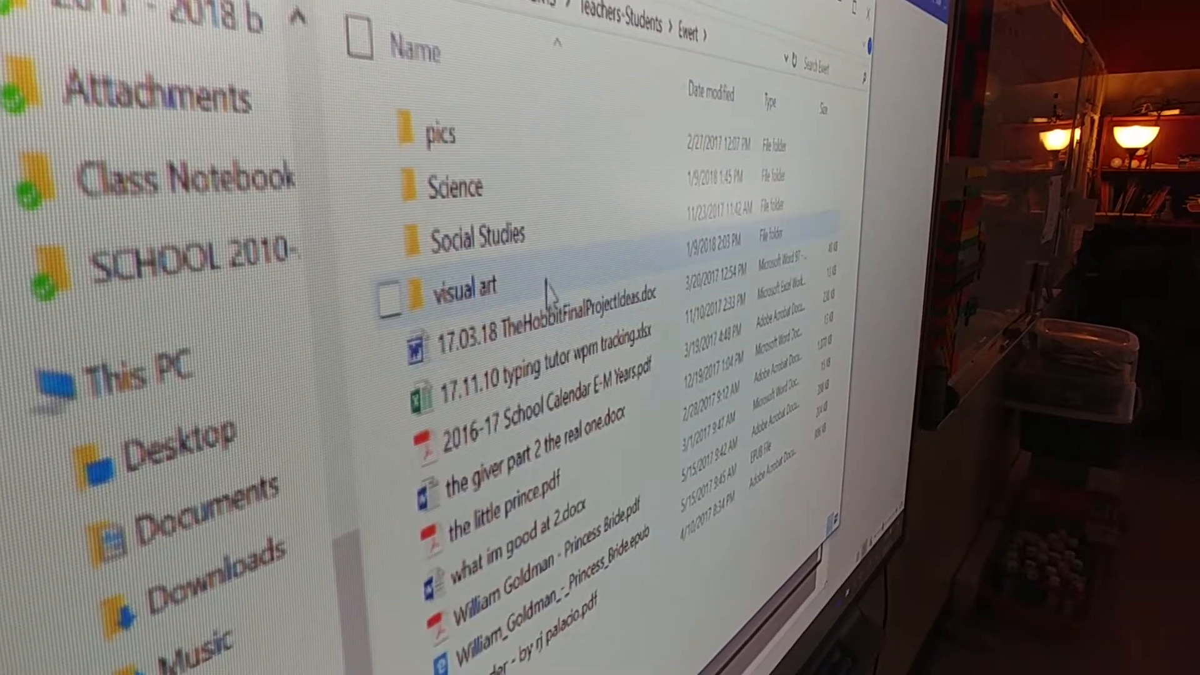
{"action": "double_click", "coordinate": [463, 287]}
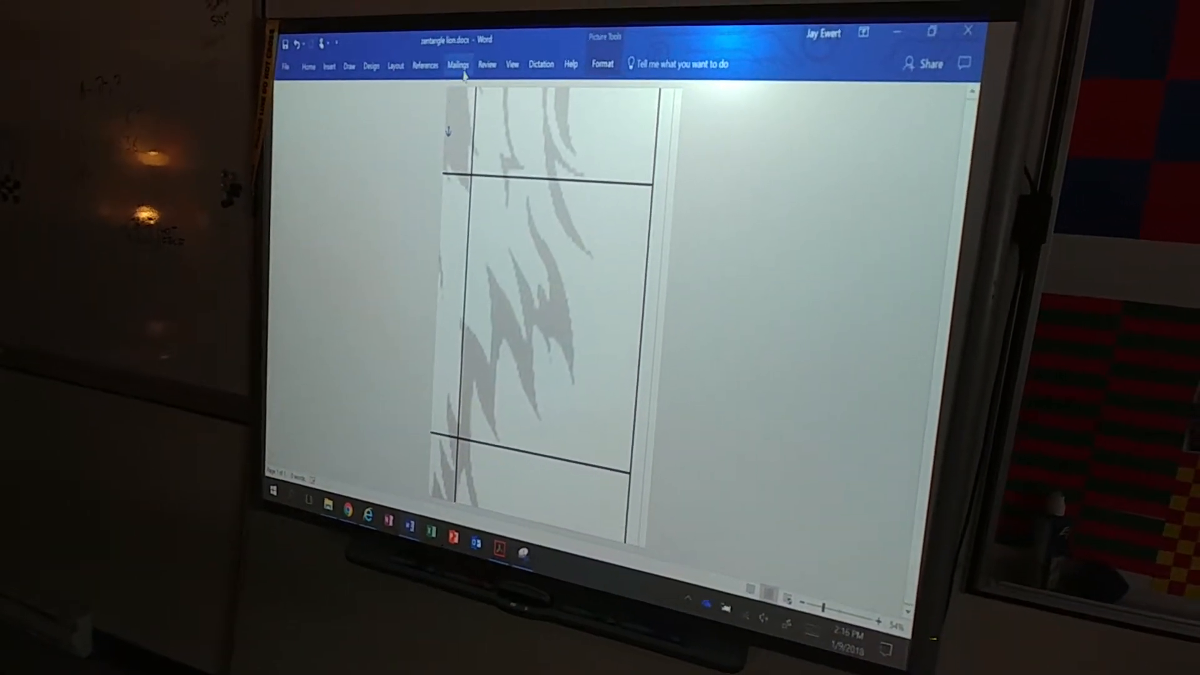
- Open the File tab's Info page for the zentangle lion document
{"action": "left_click", "coordinate": [285, 65]}
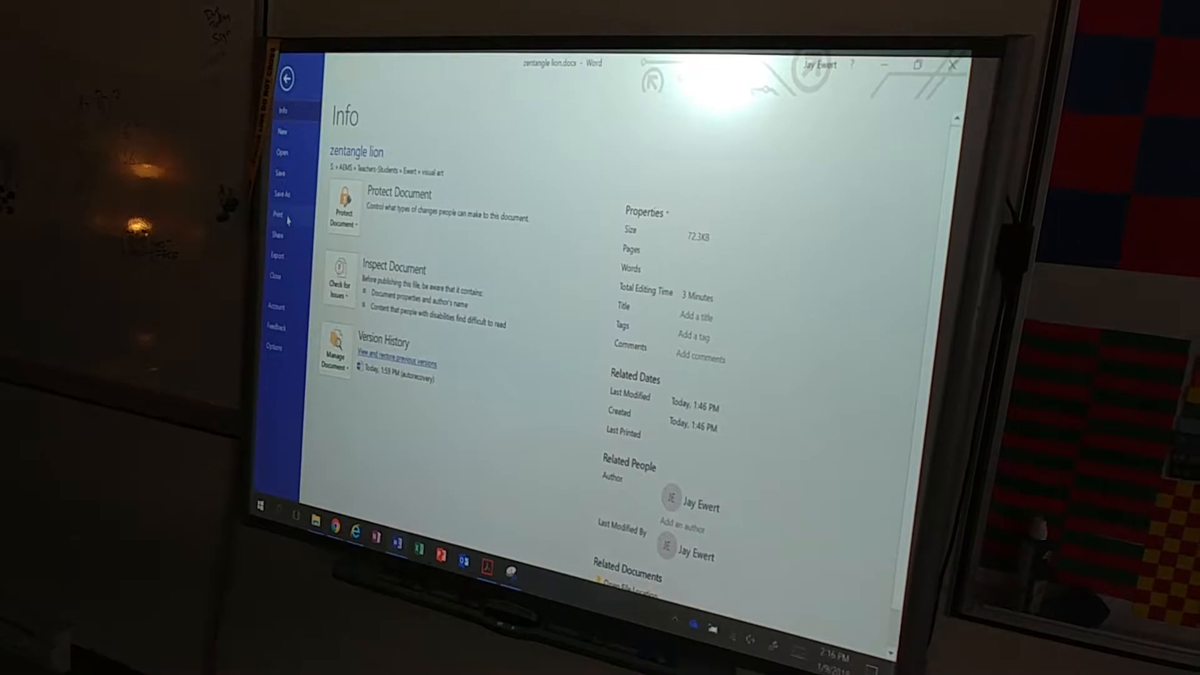